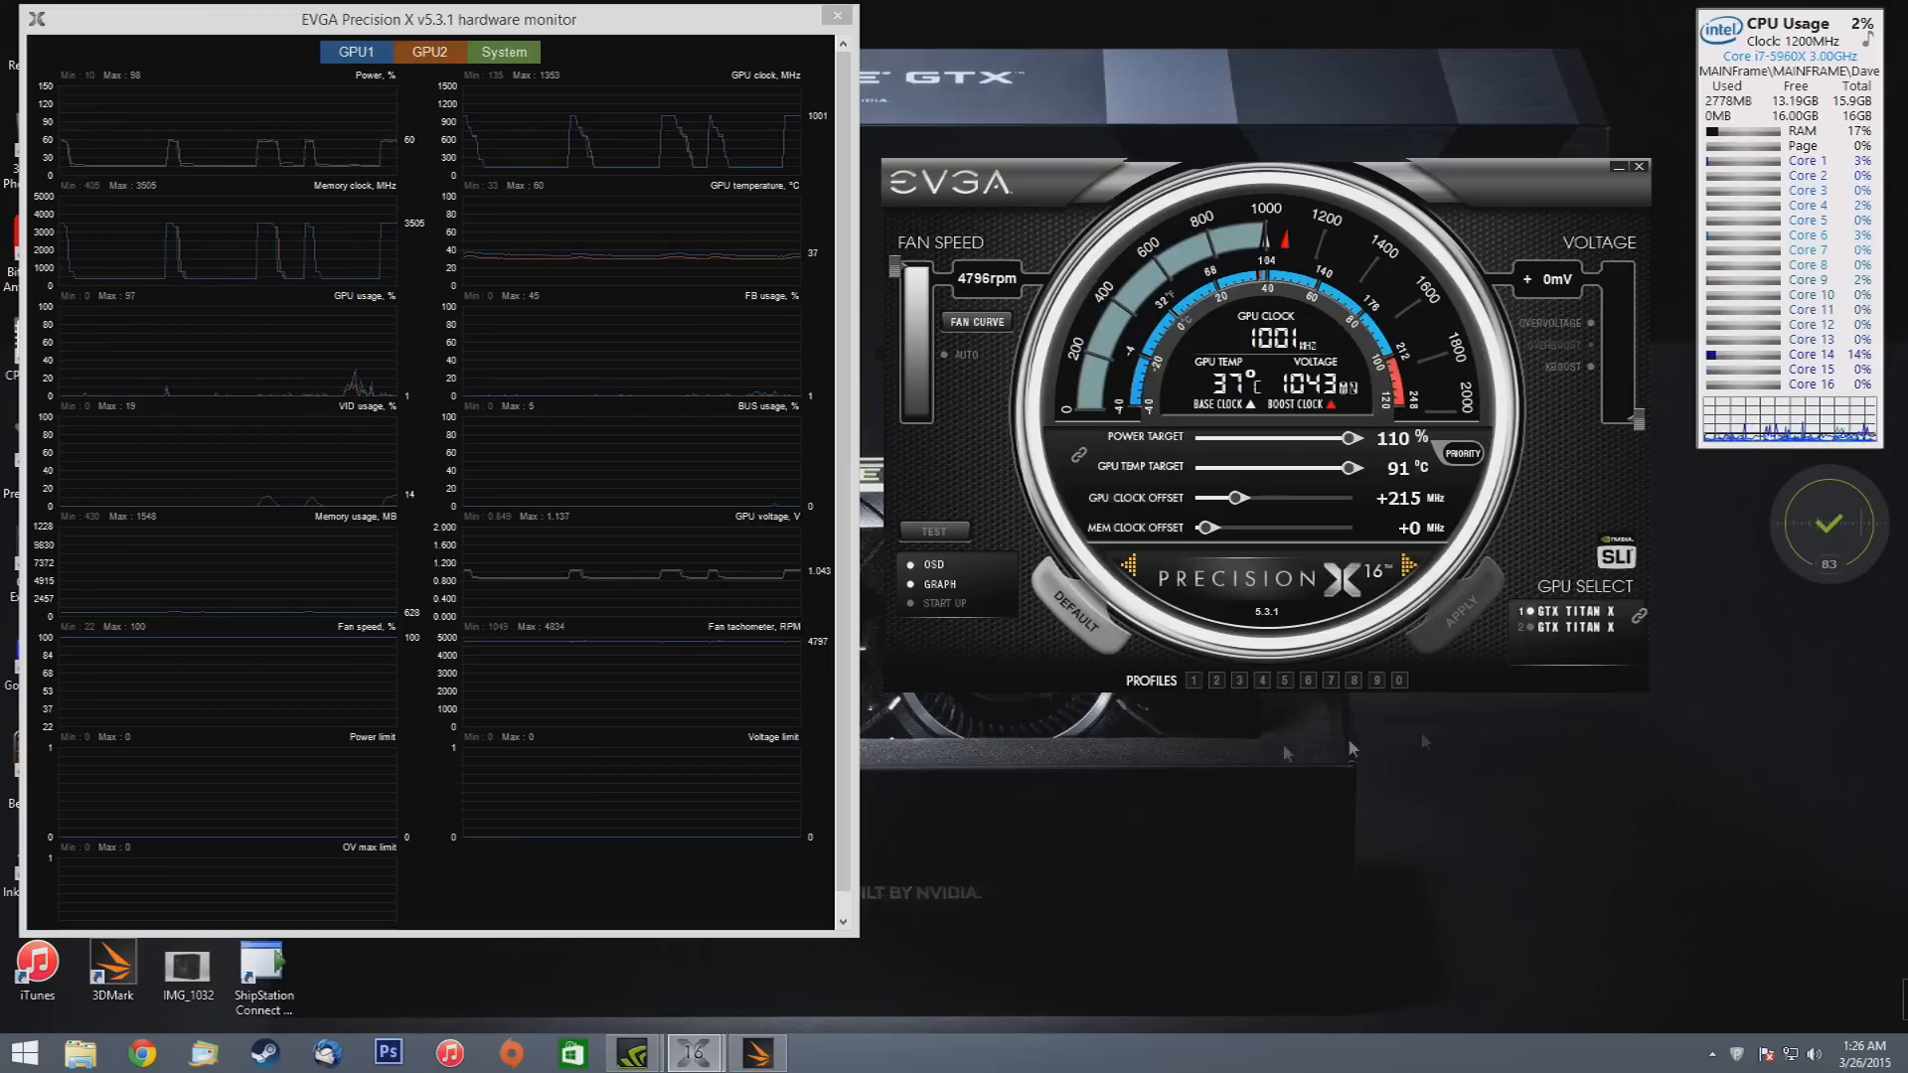
mouse_move(1532, 681)
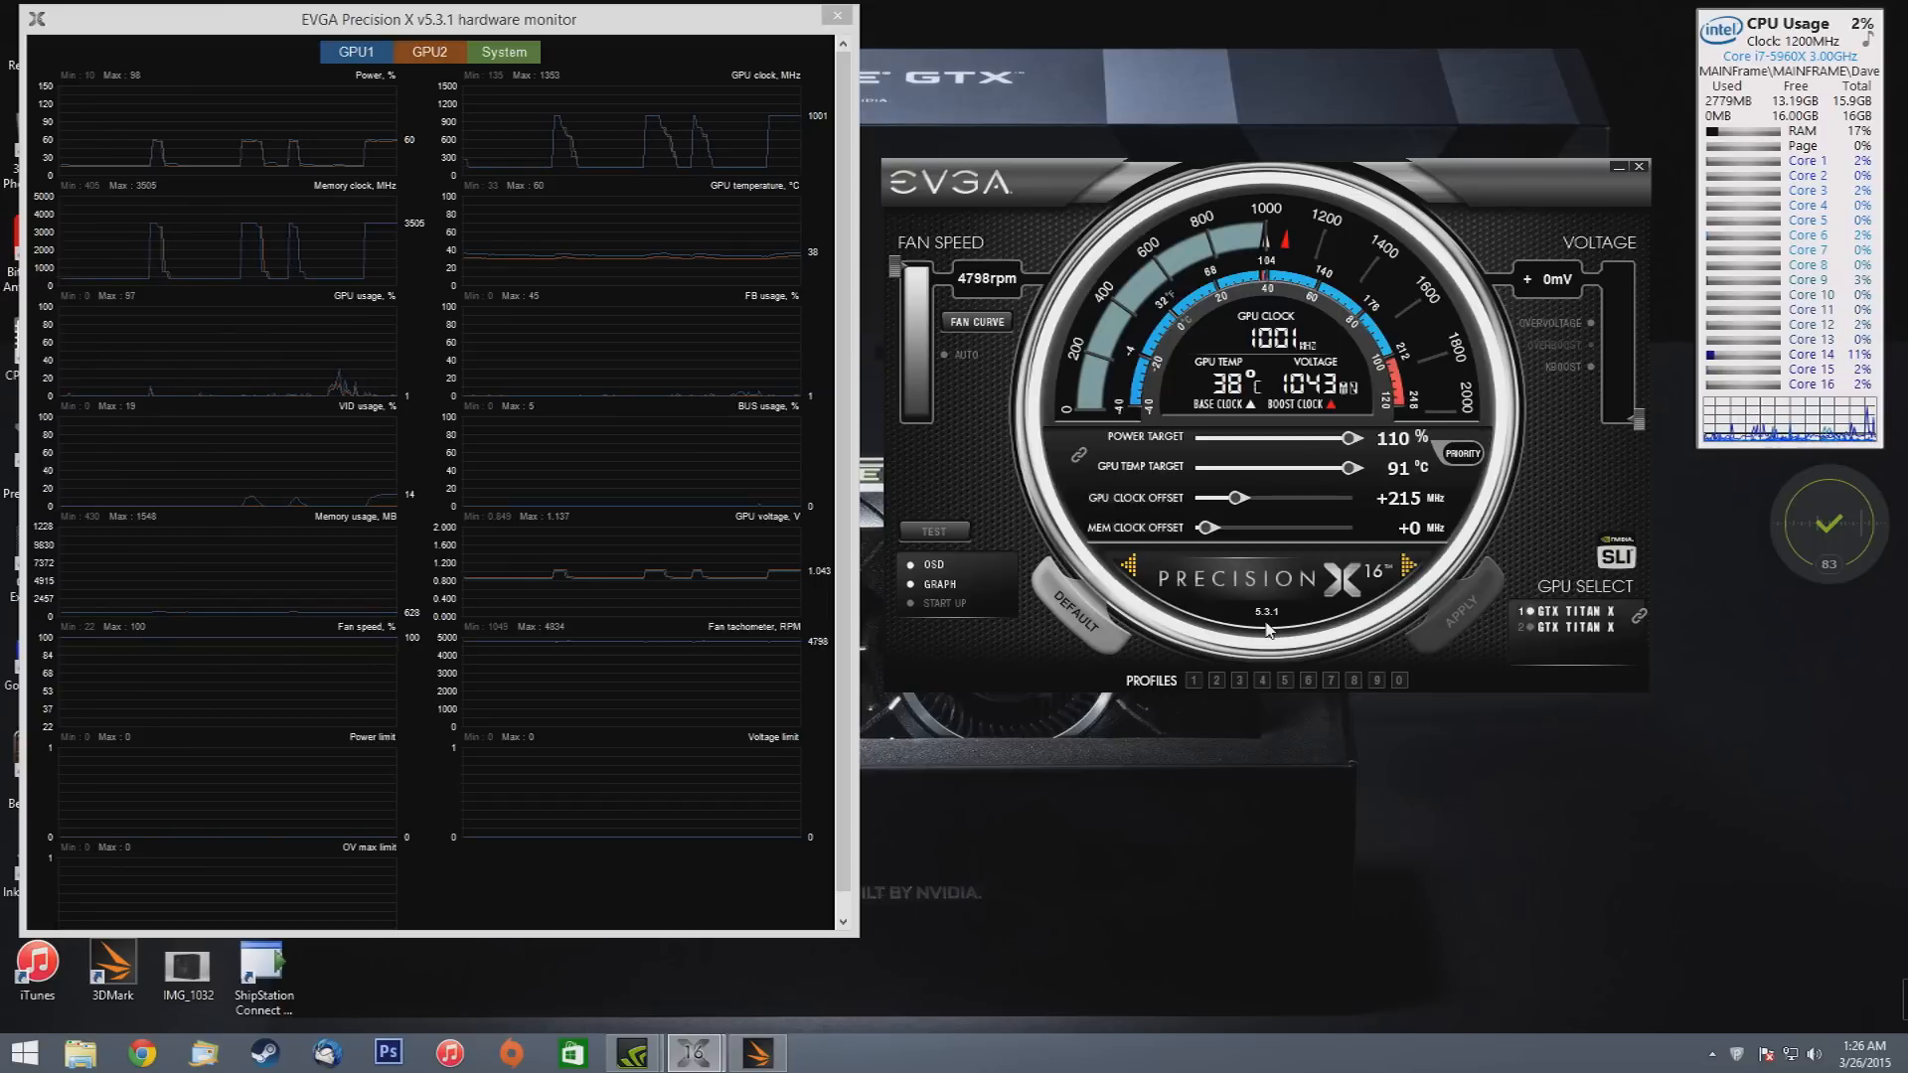
mouse_move(975, 484)
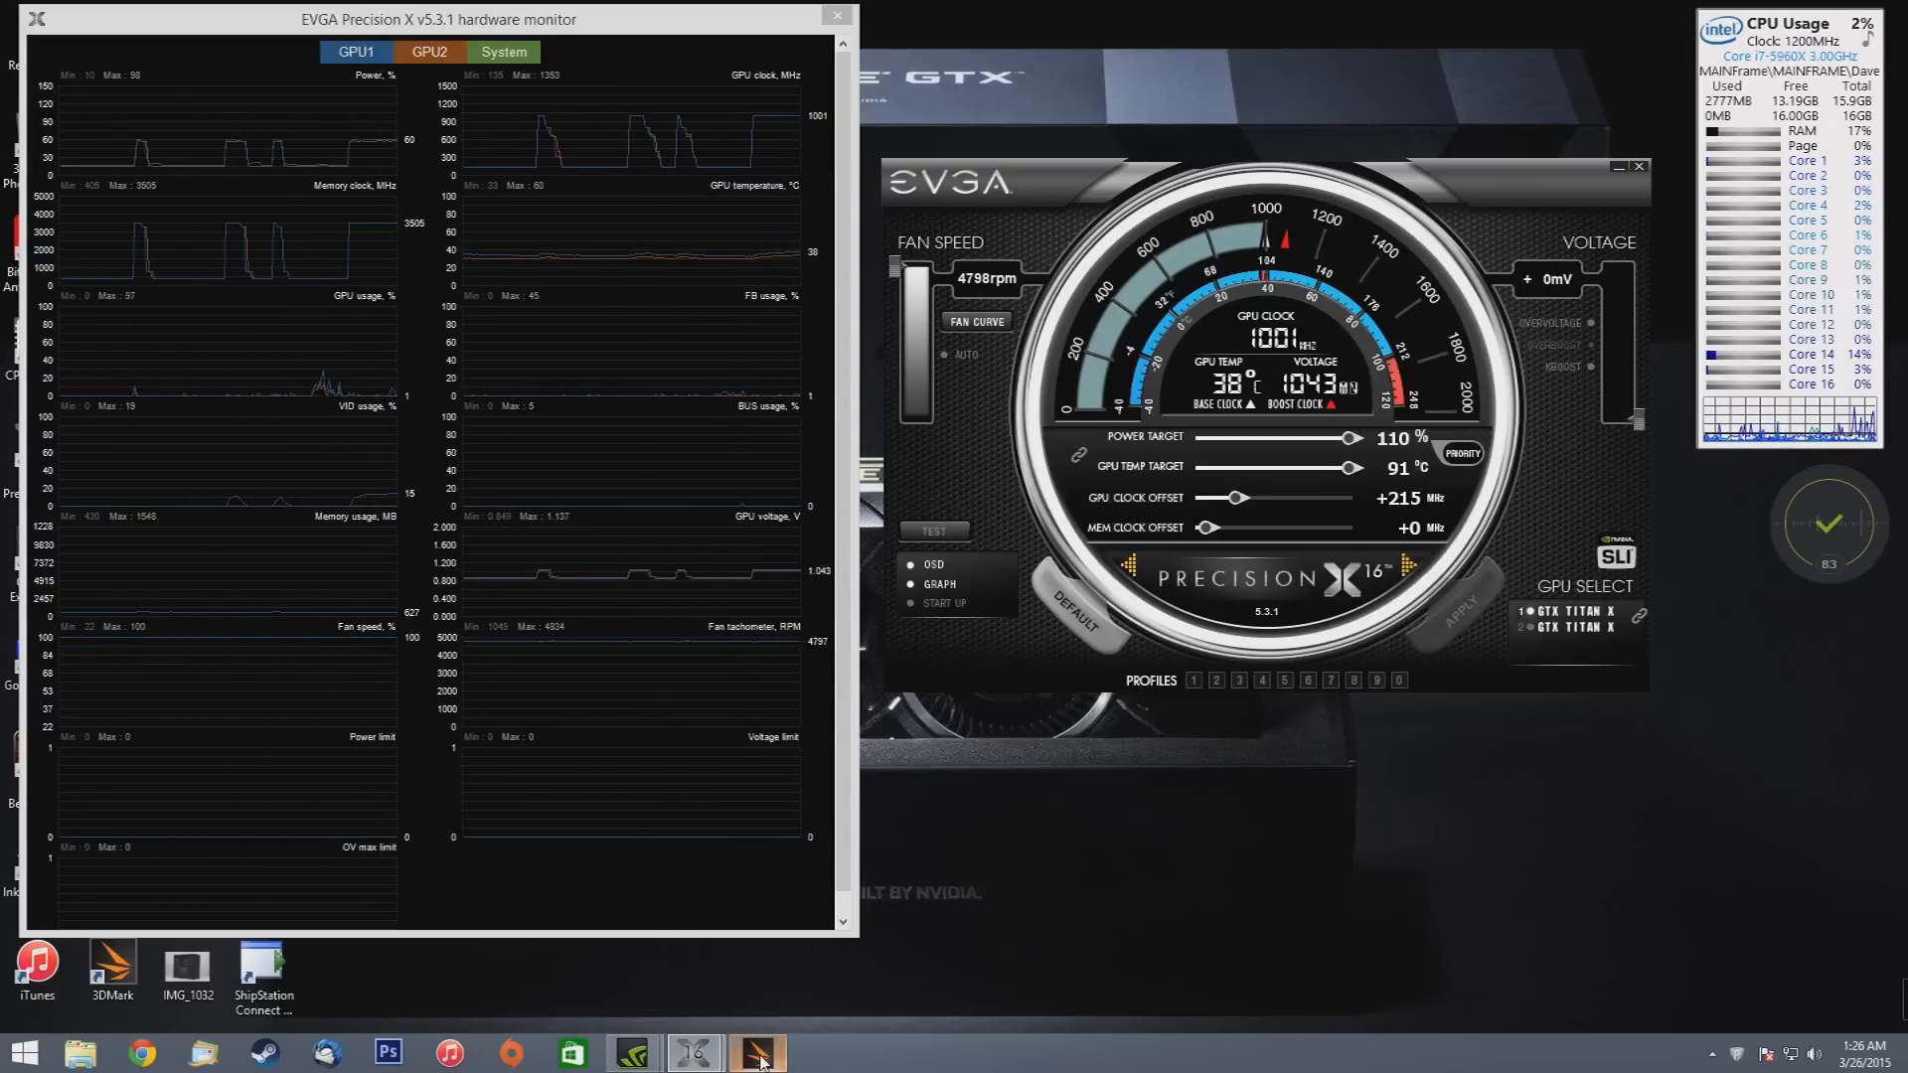
Bring 3DMark to the front and run the Fire Strike benchmark.
click(756, 1053)
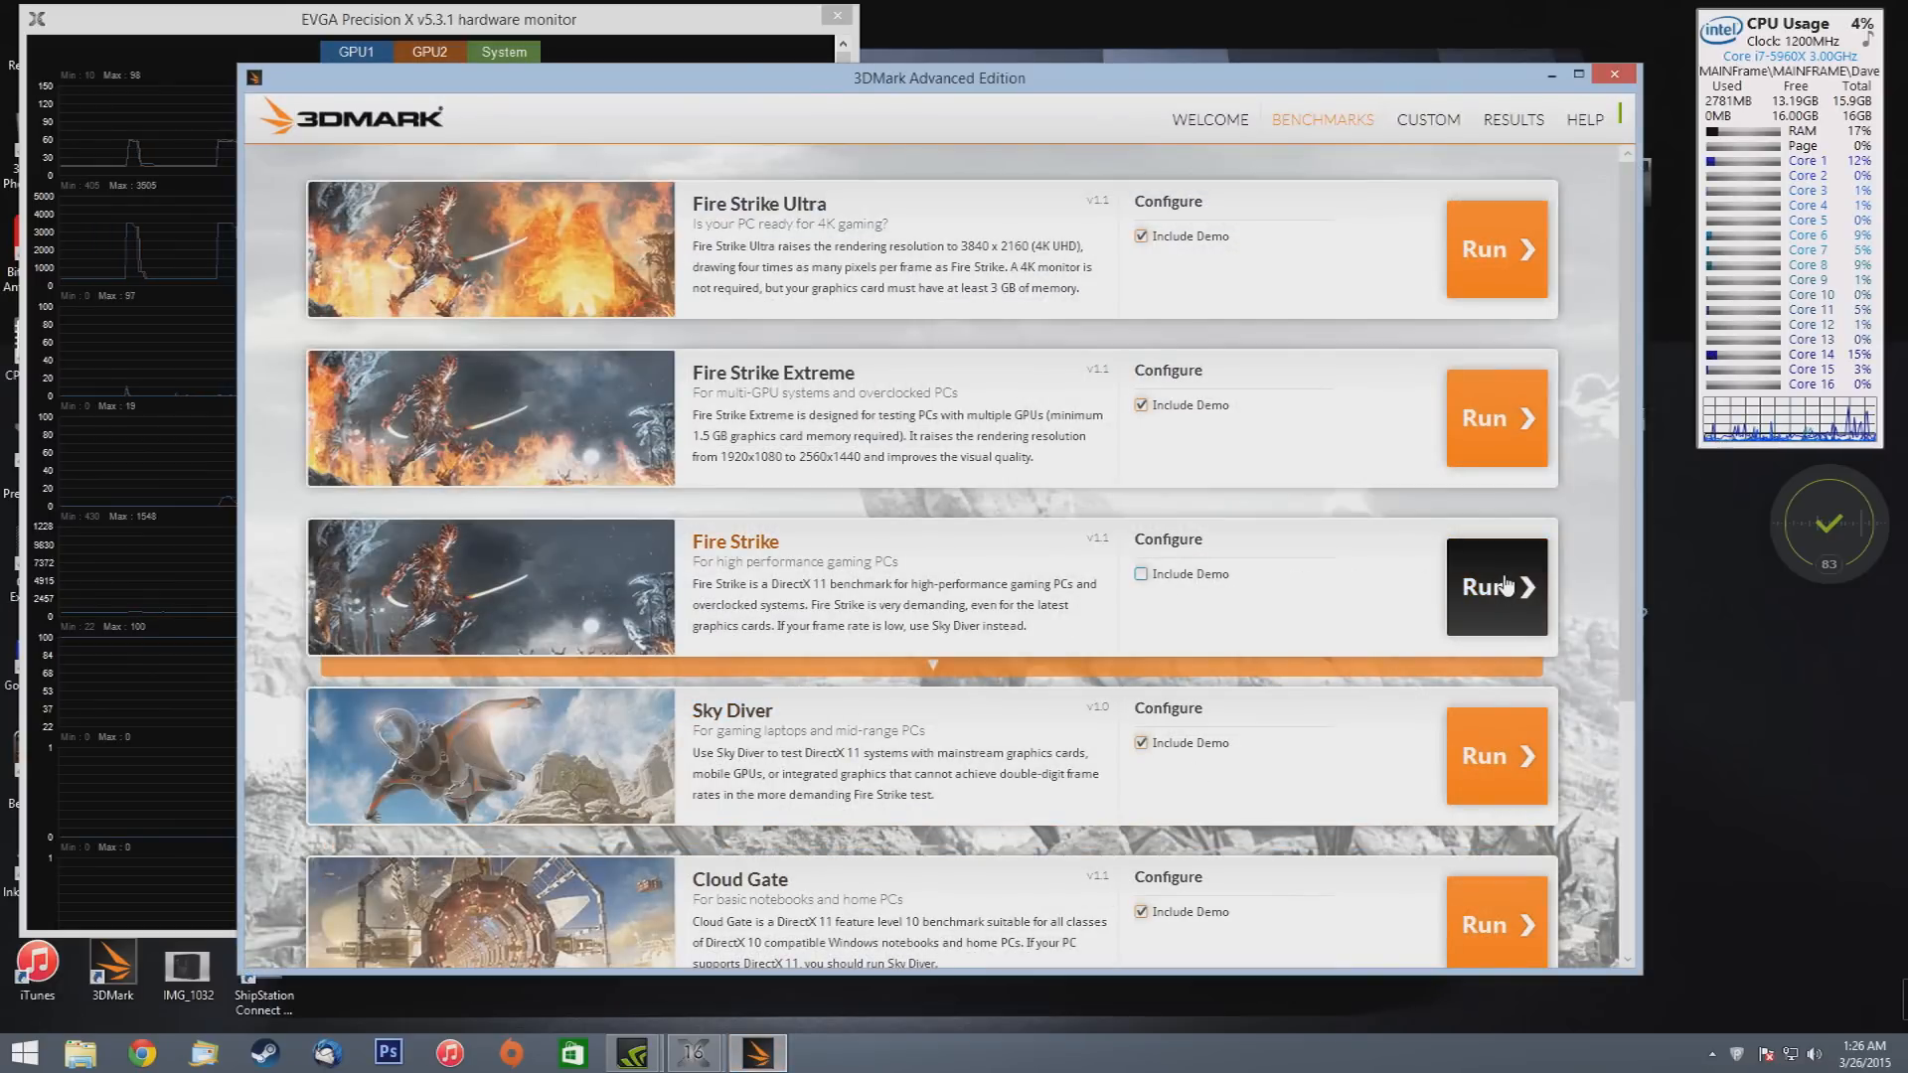
click(1497, 586)
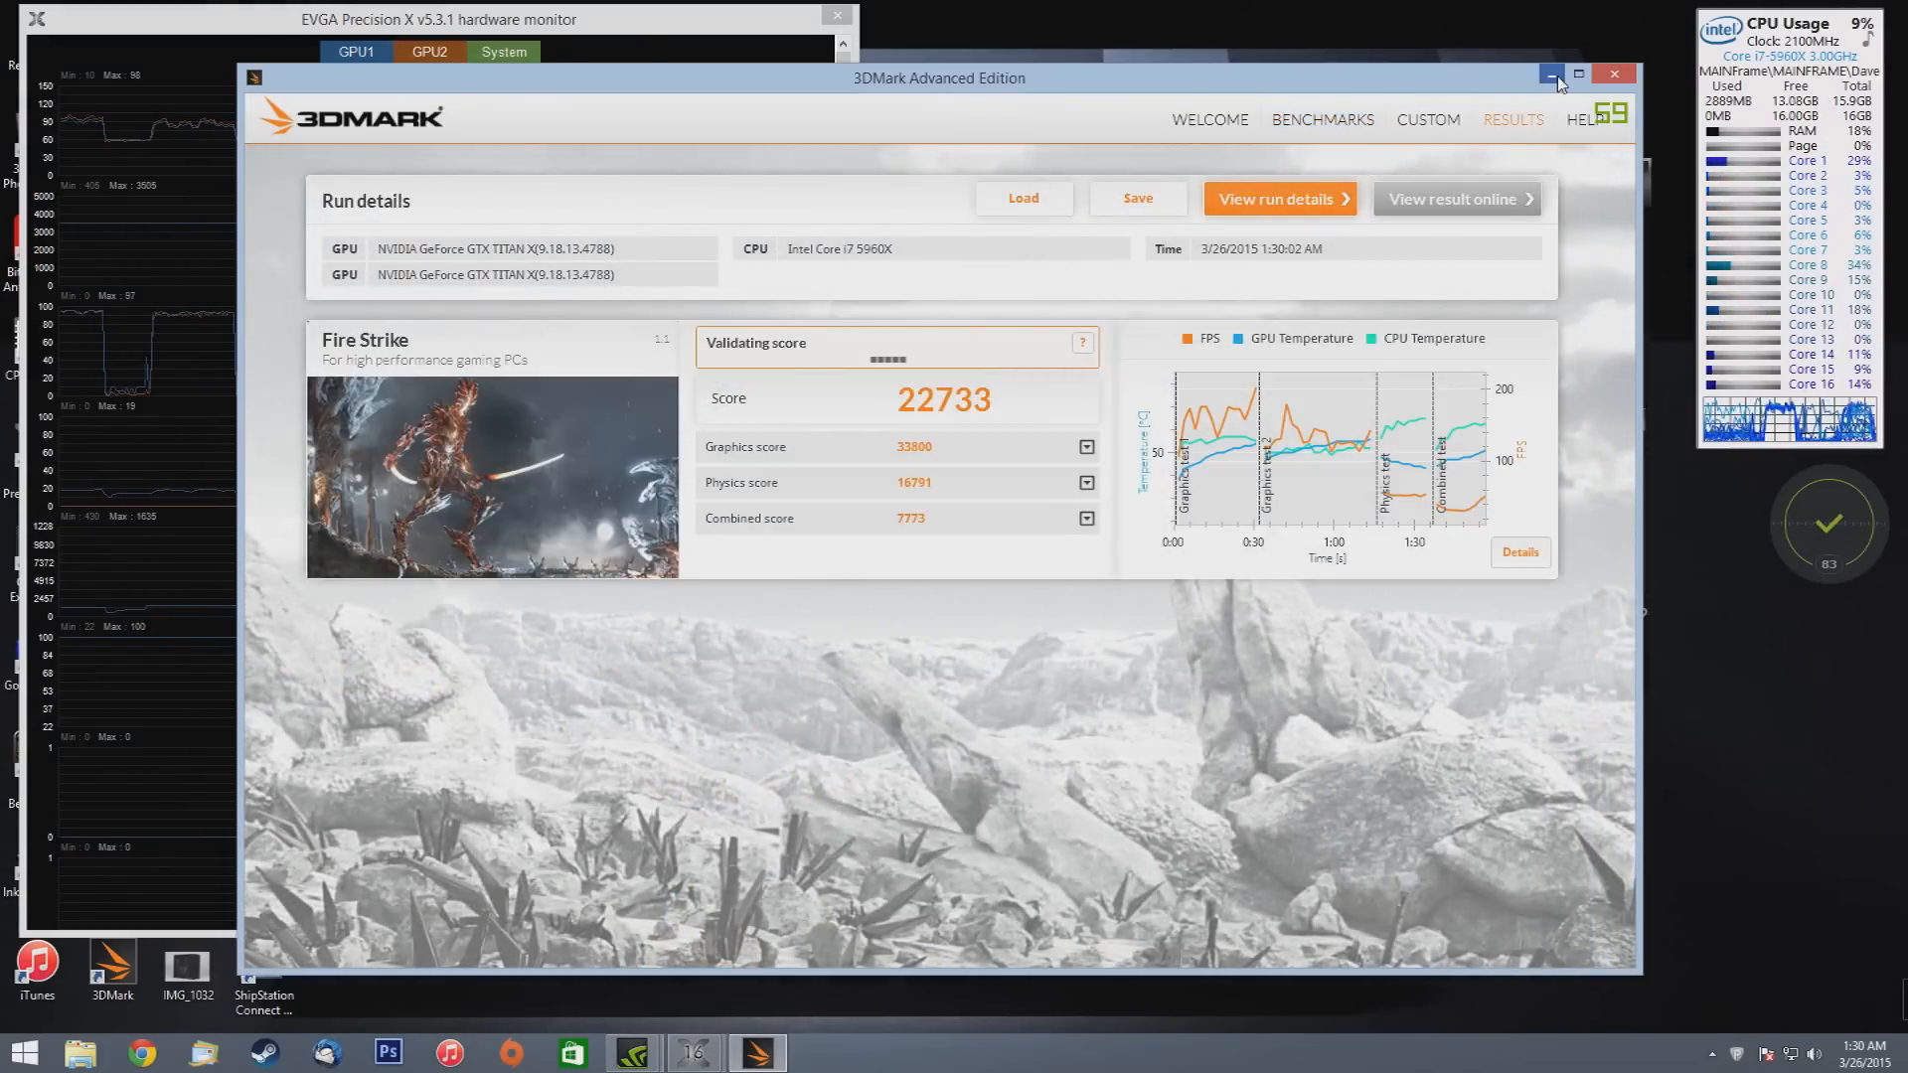
click(1554, 75)
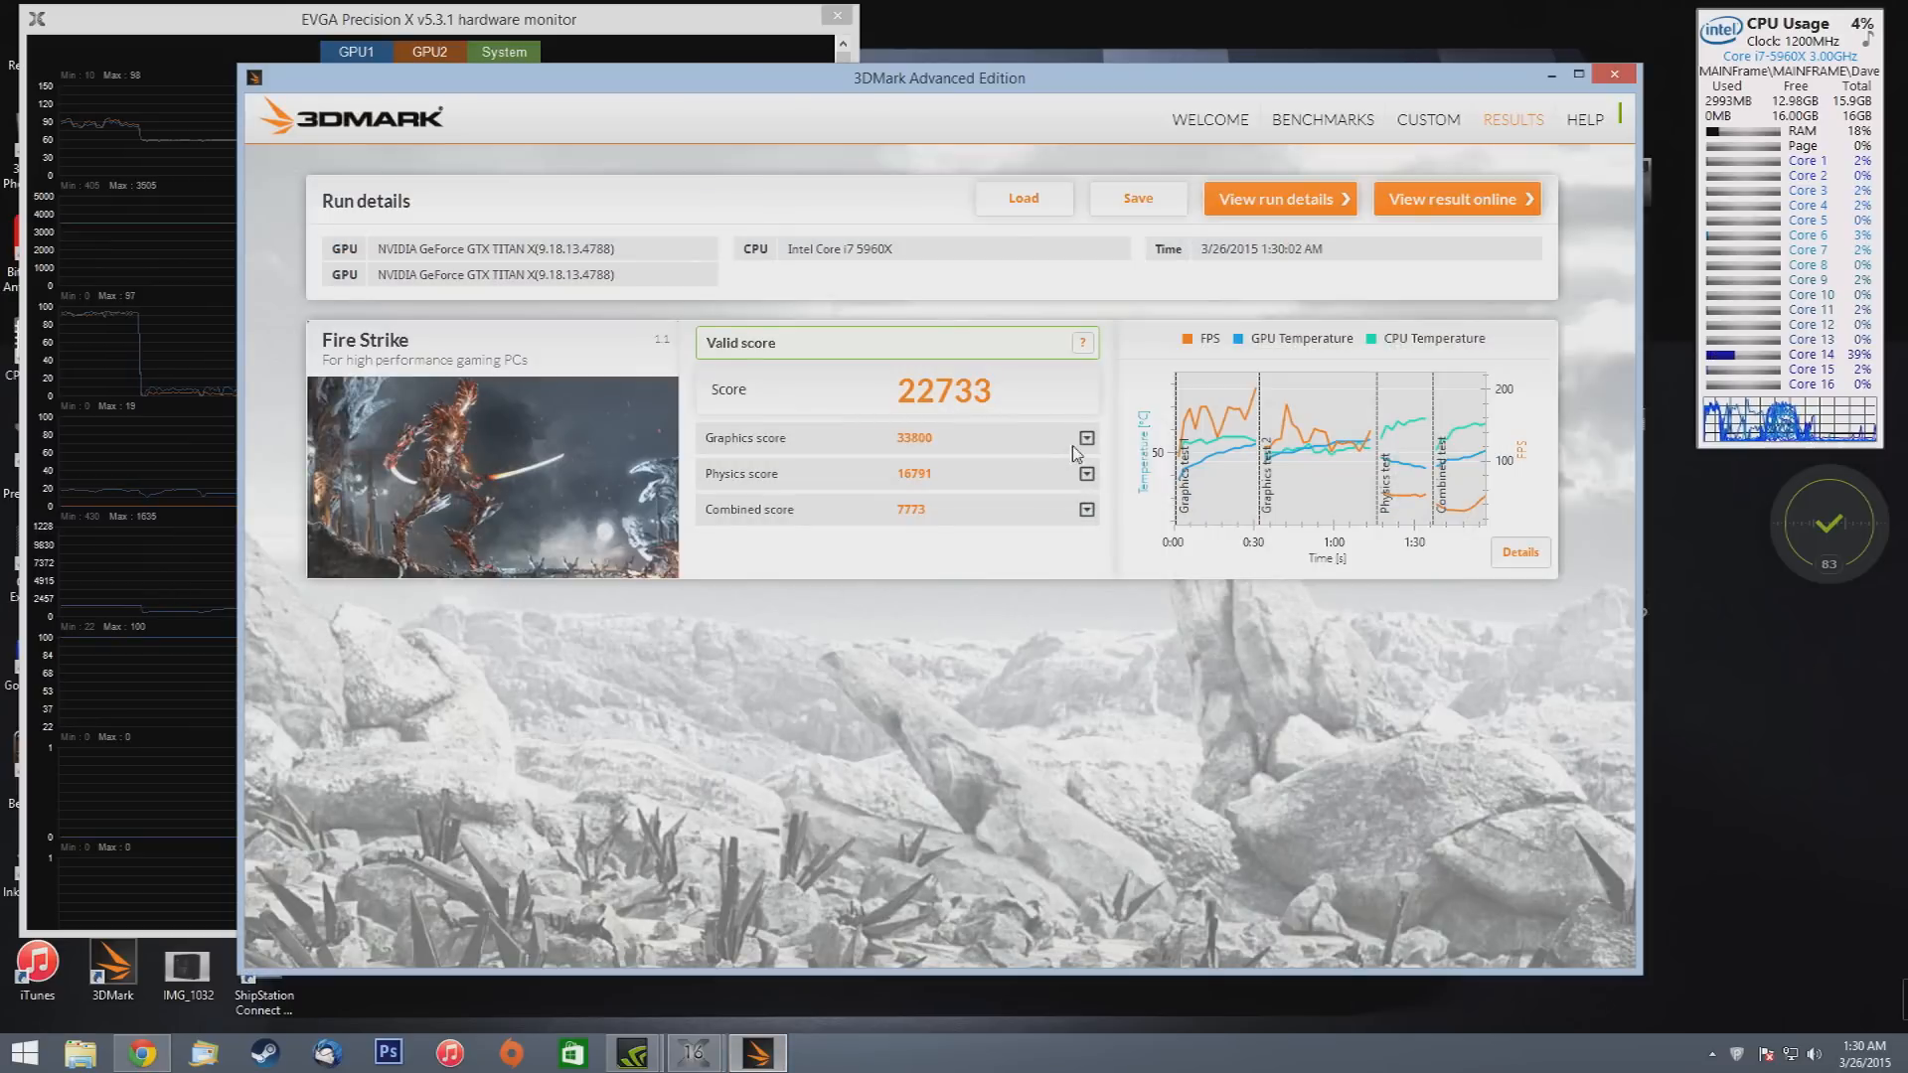
Expand Graphics and Physics scores to show test 1 164.24, test 2 132.96, physics 53.31.
click(1086, 437)
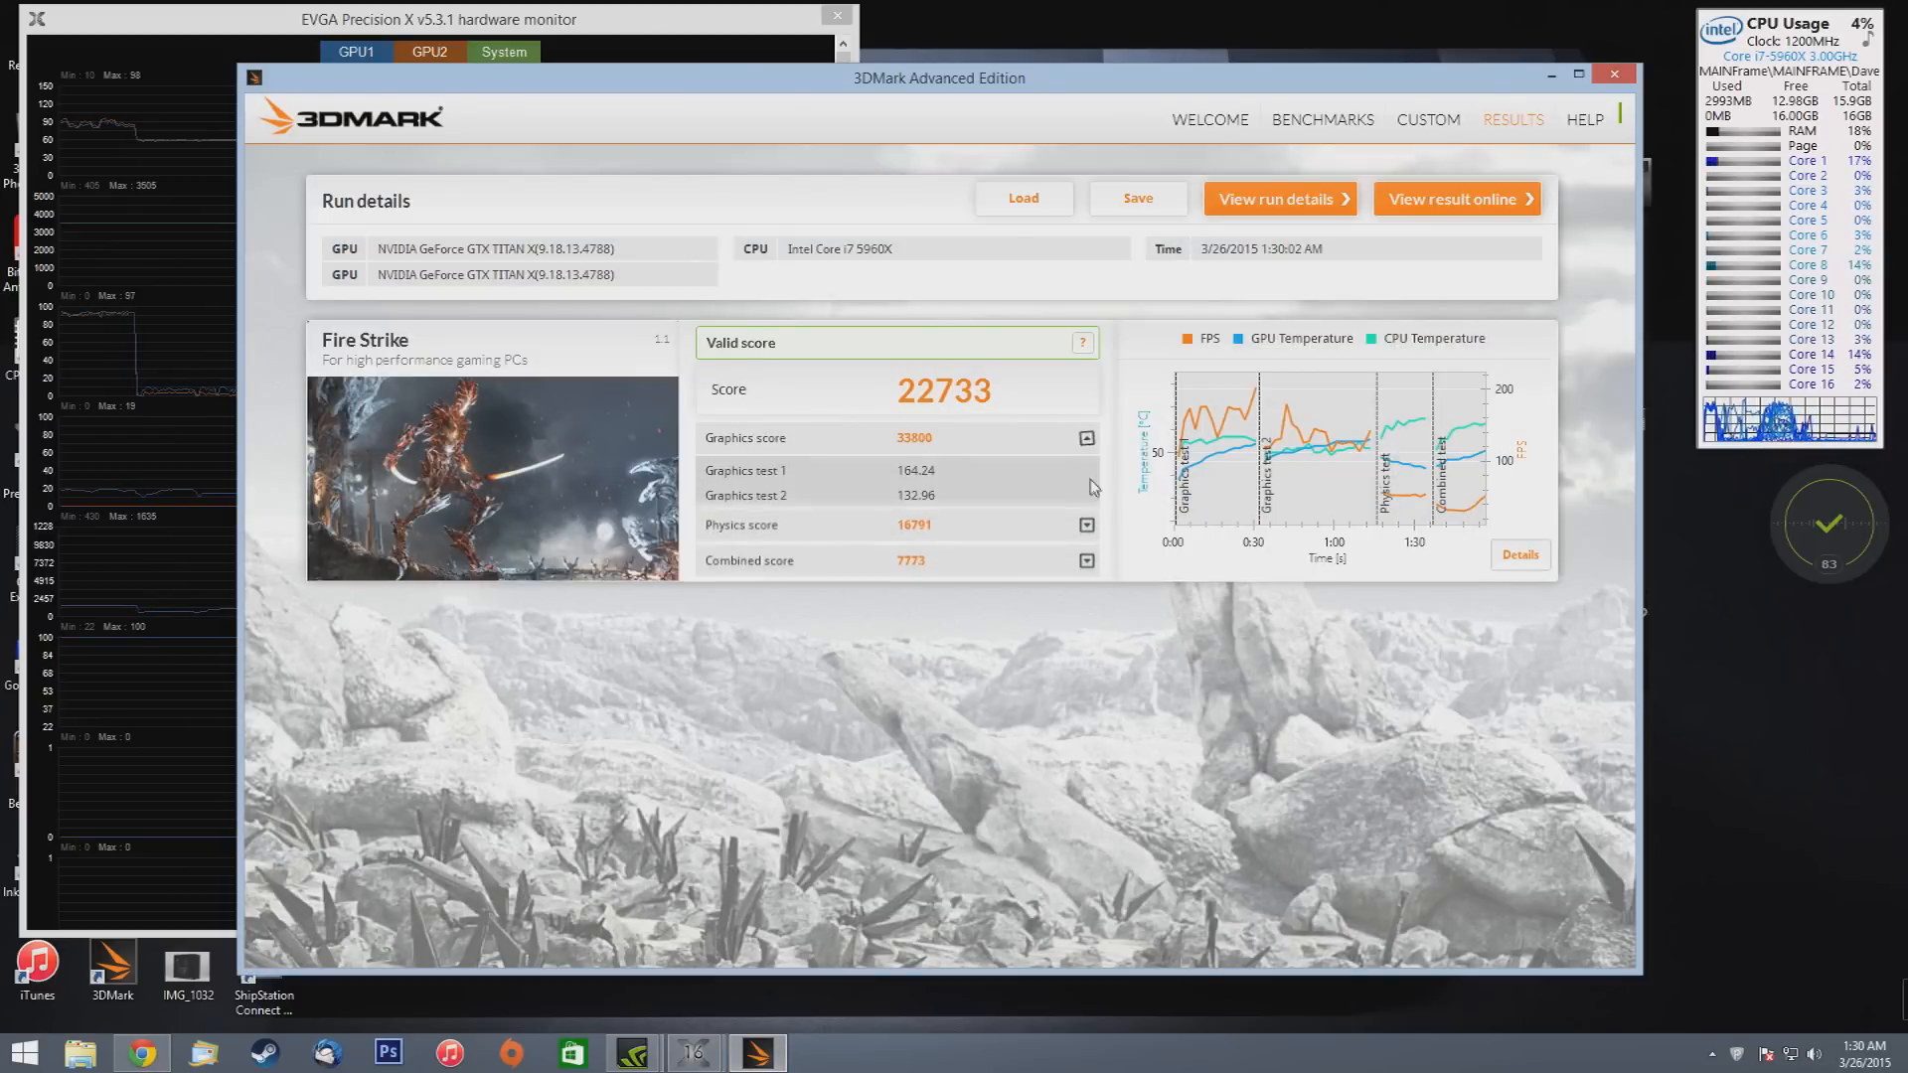
click(1086, 524)
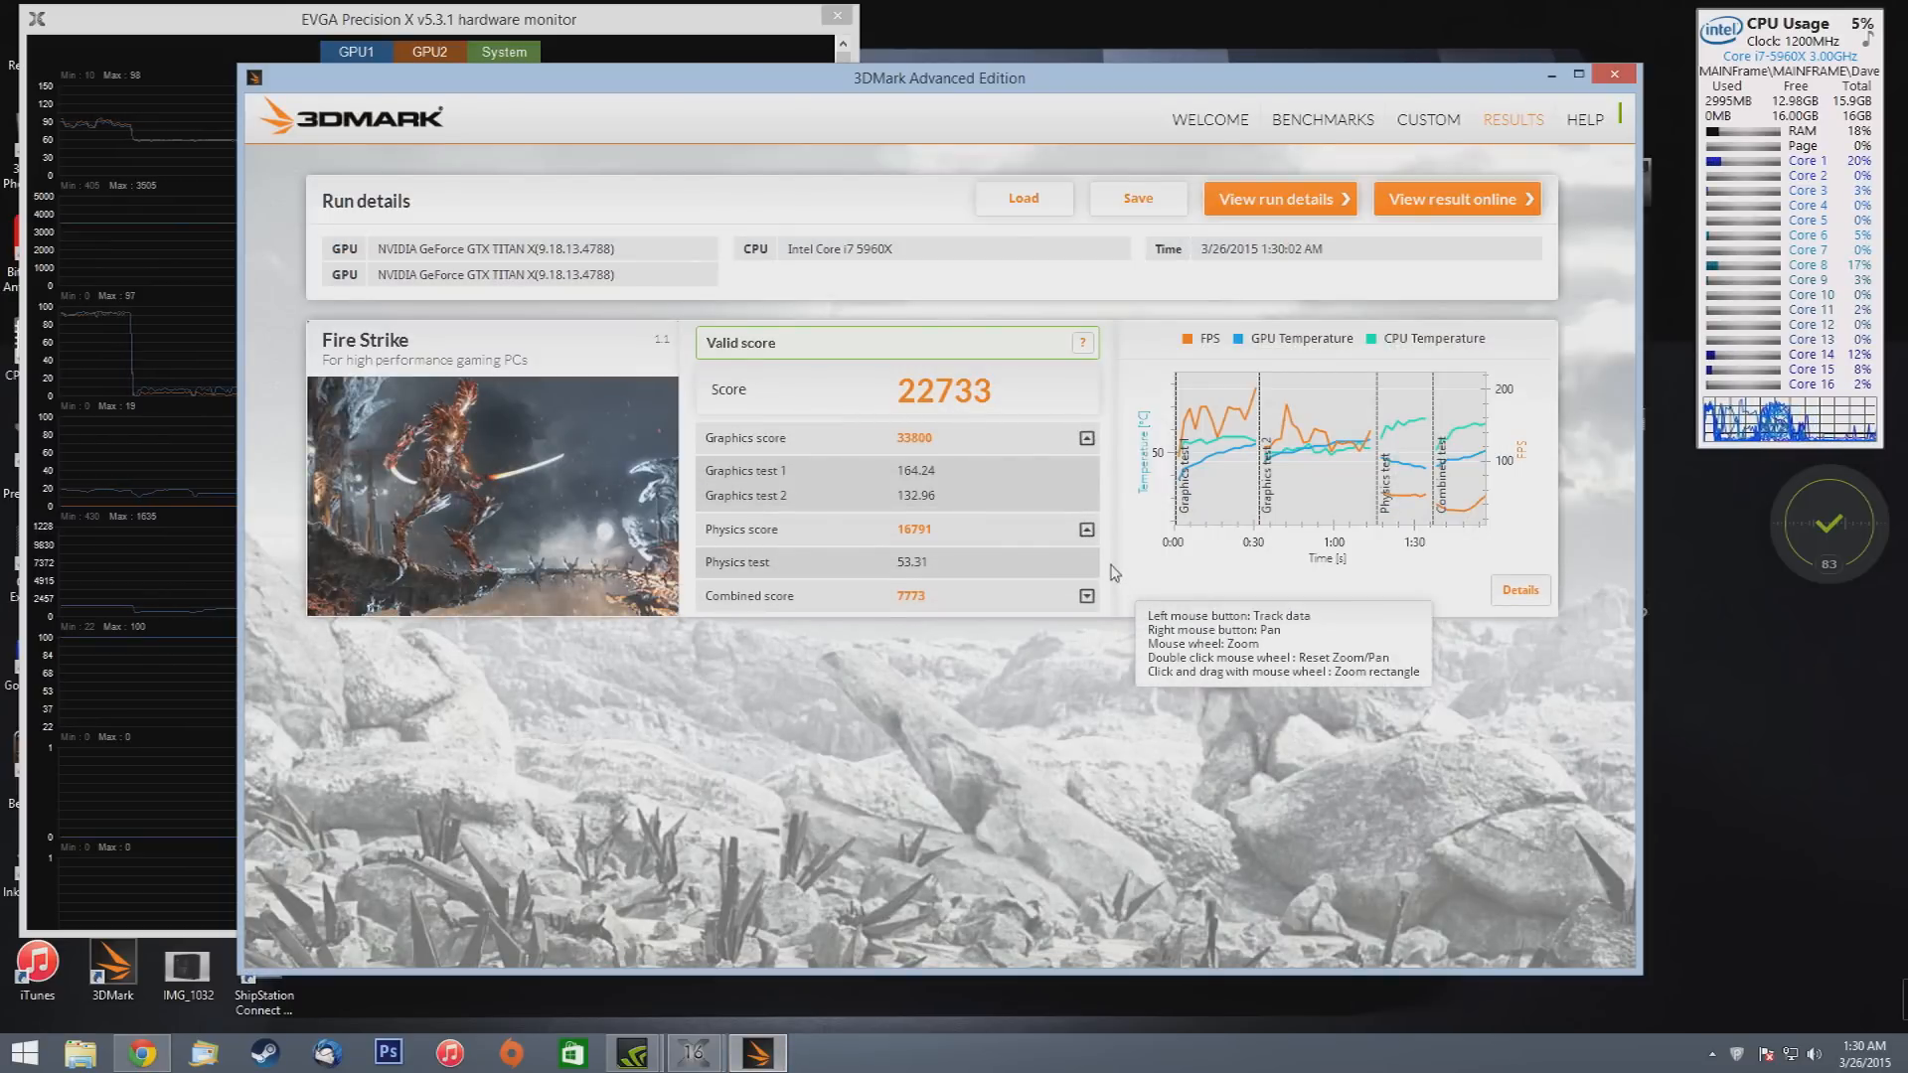
mouse_move(1111, 495)
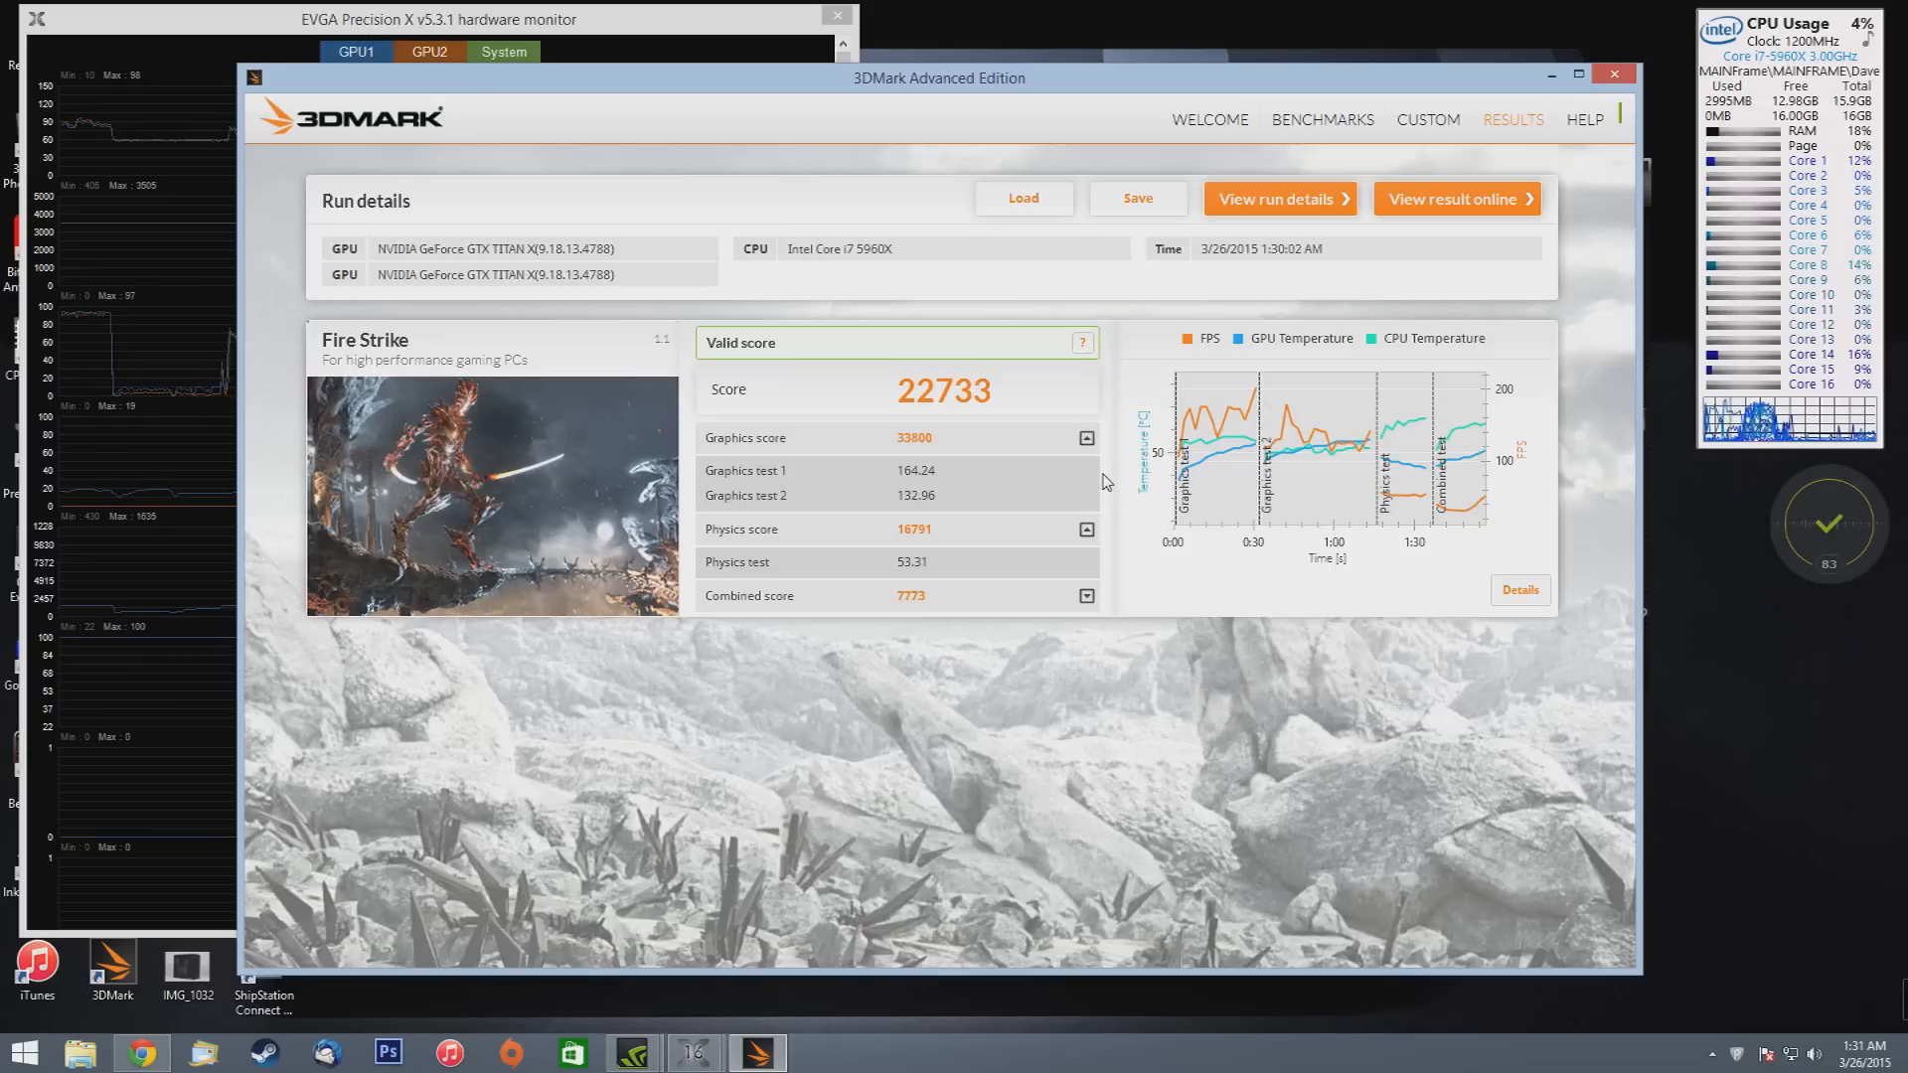
mouse_move(1109, 474)
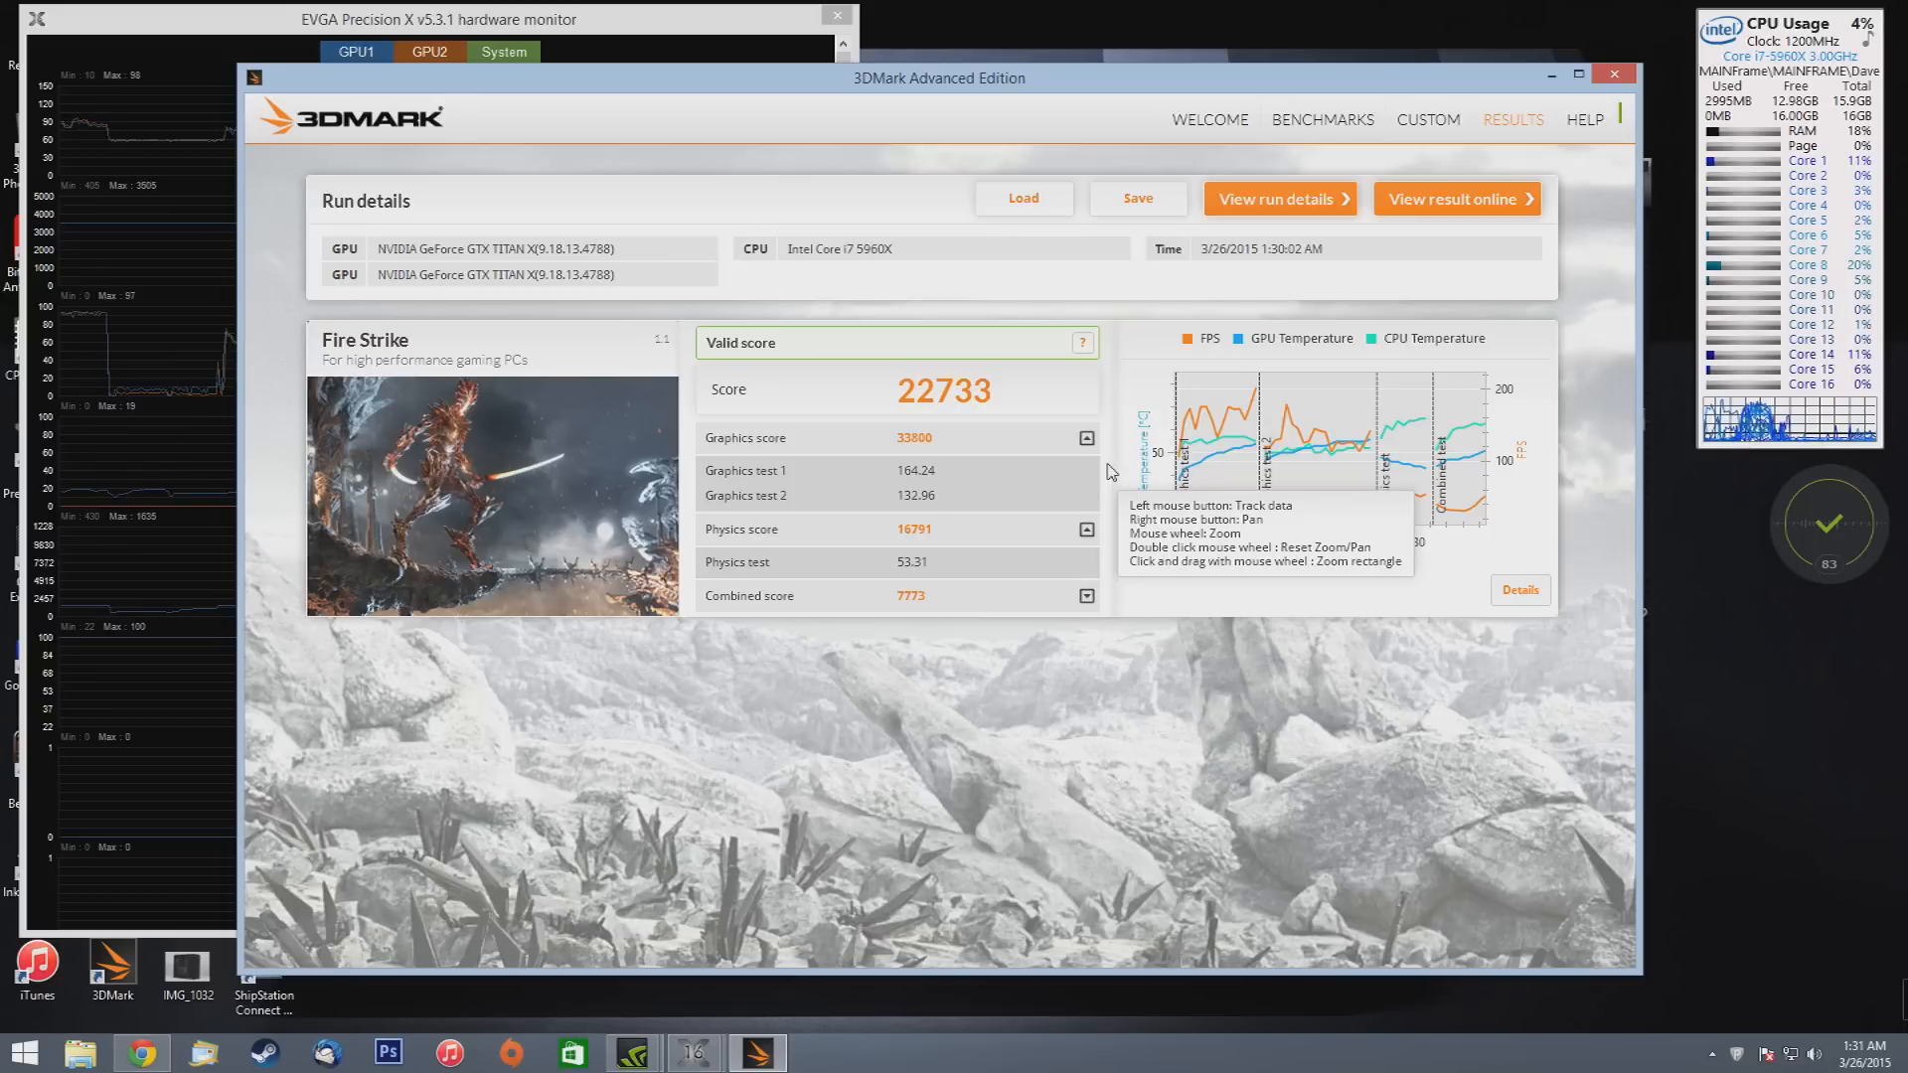
mouse_move(1103, 387)
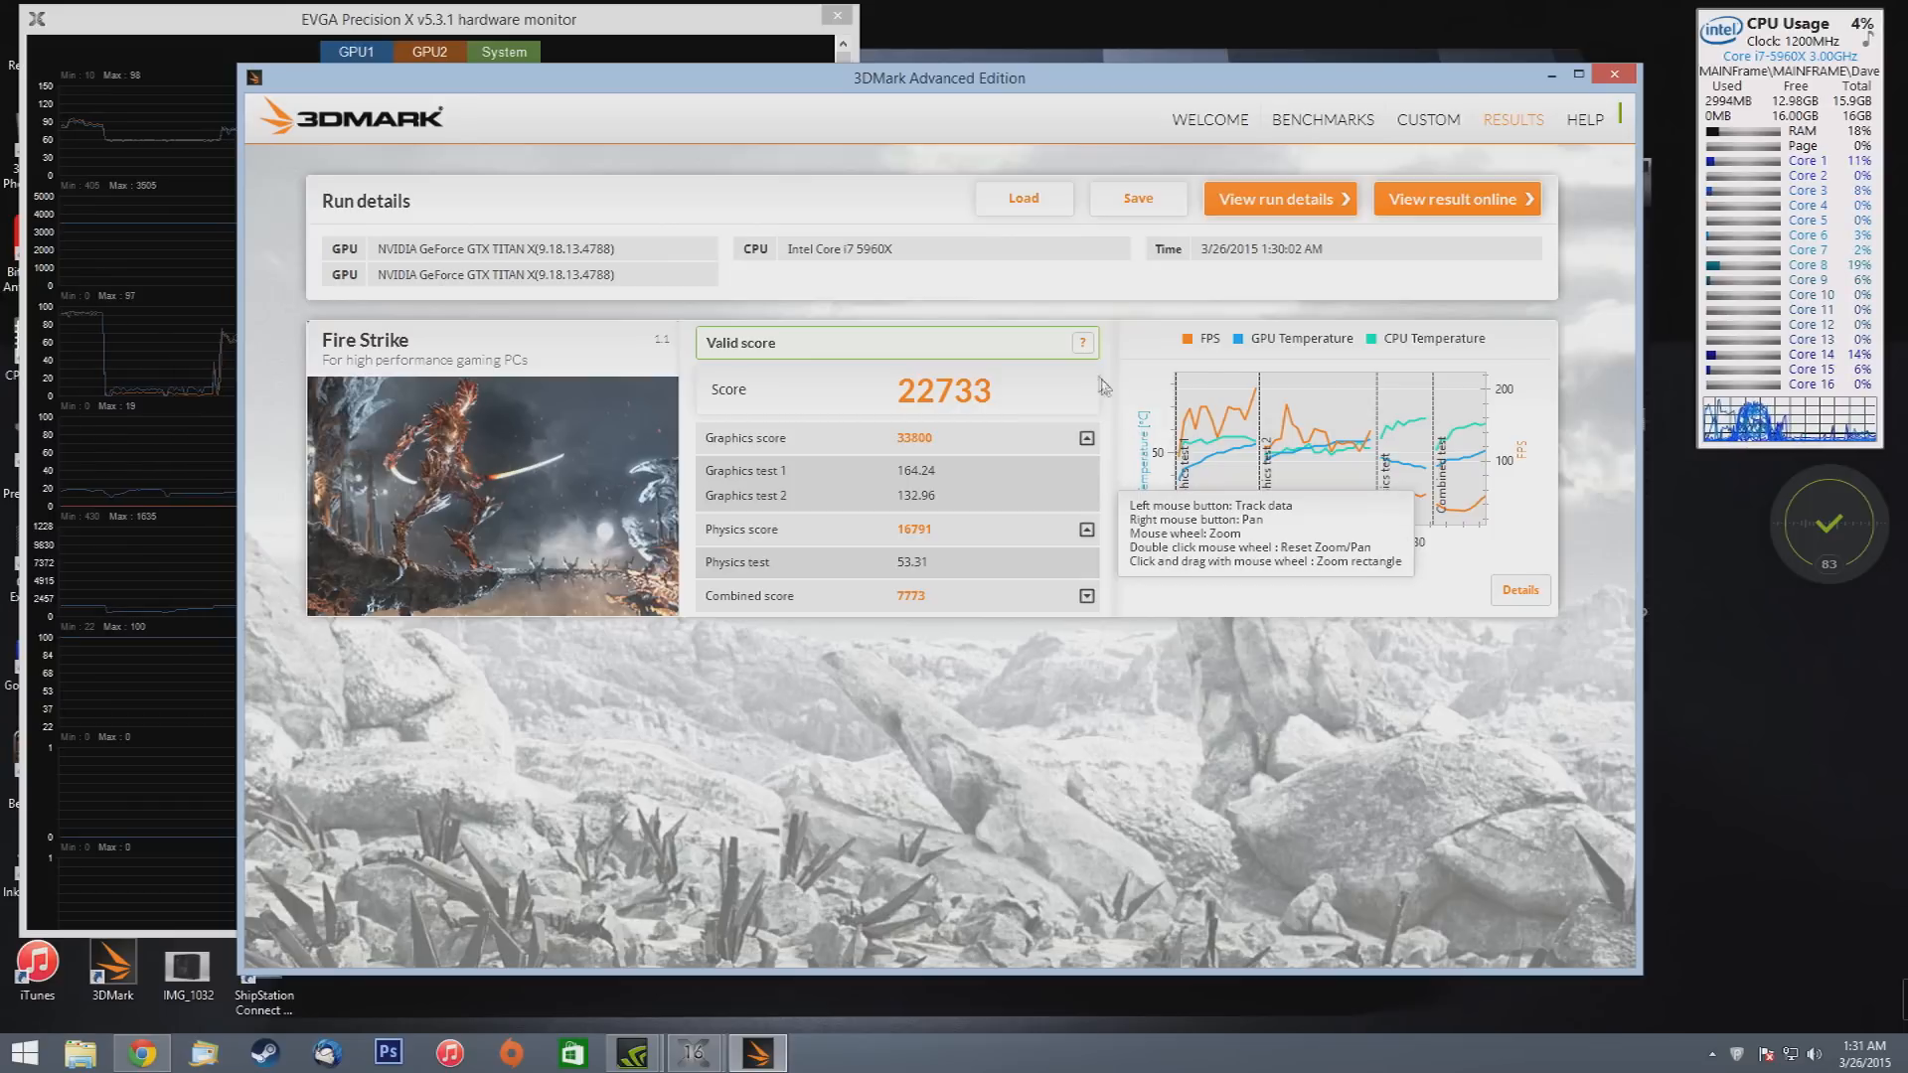
mouse_move(1116, 325)
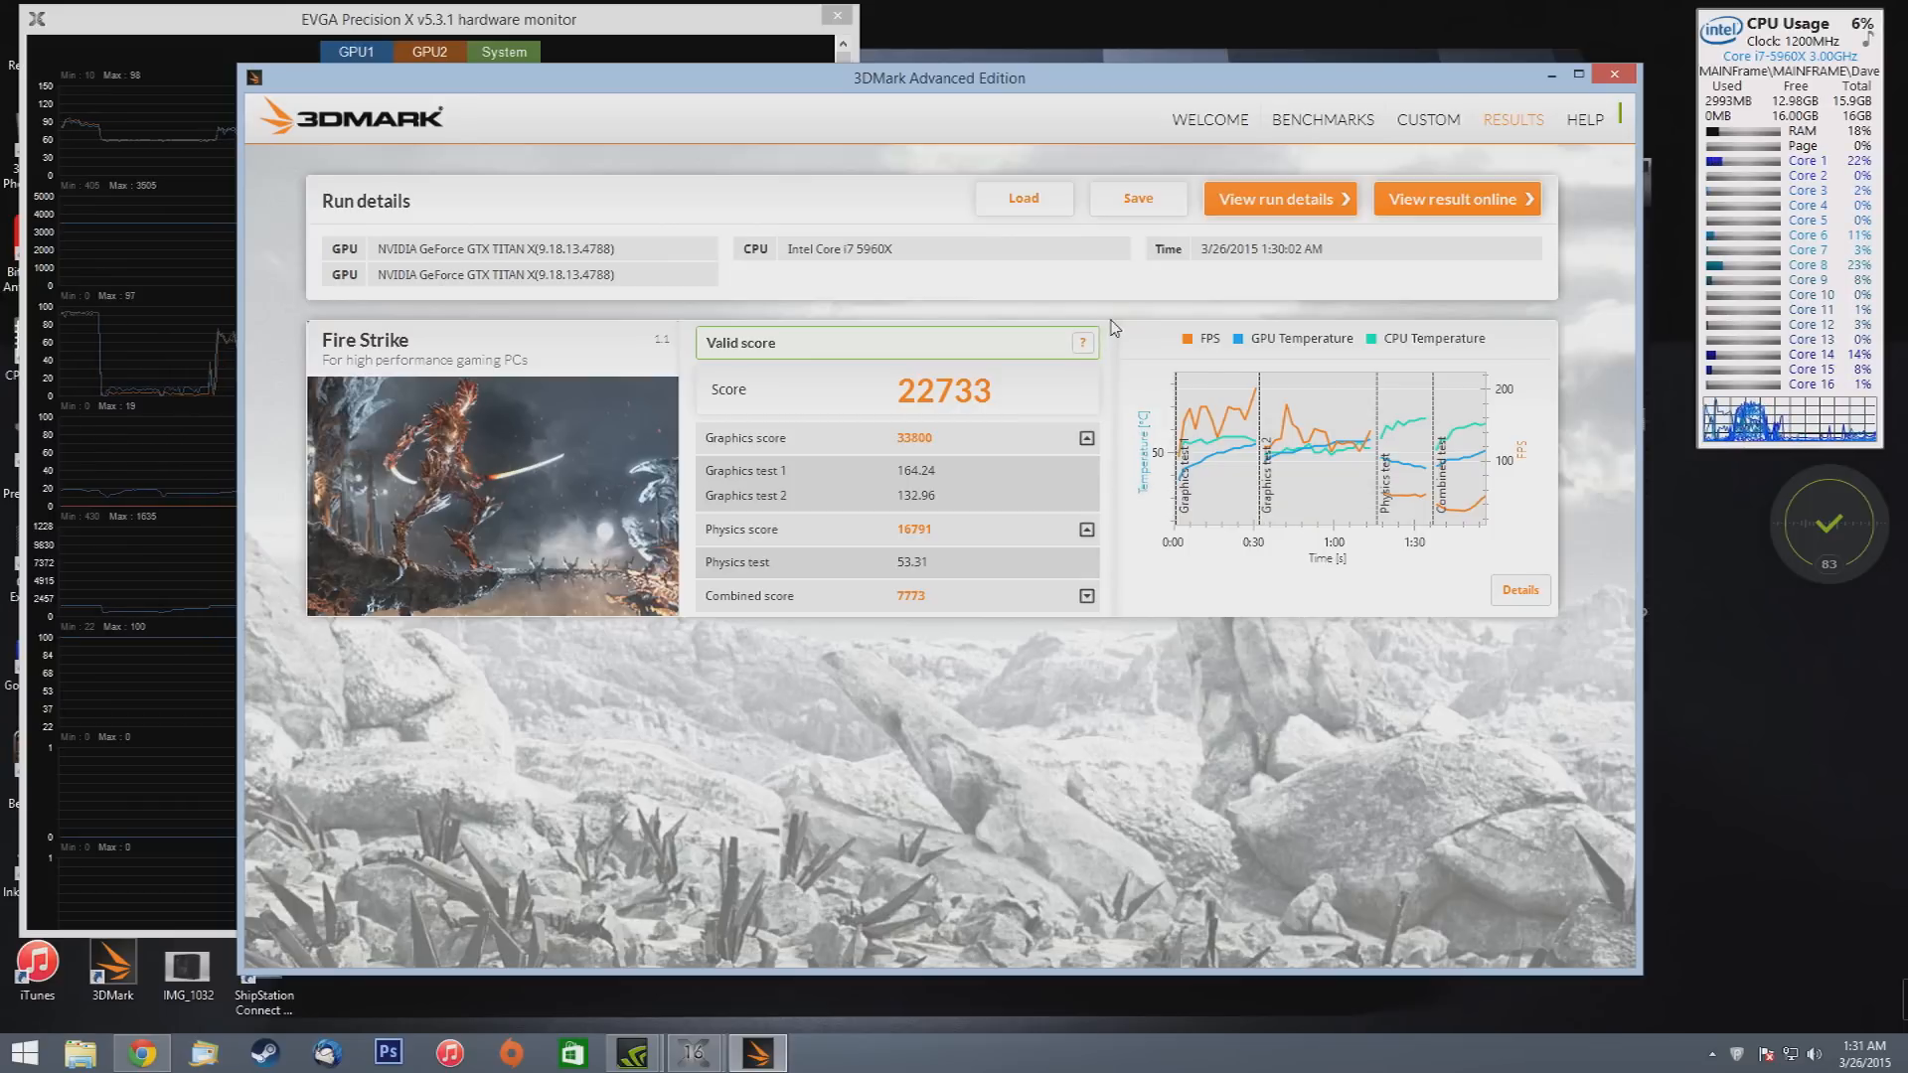